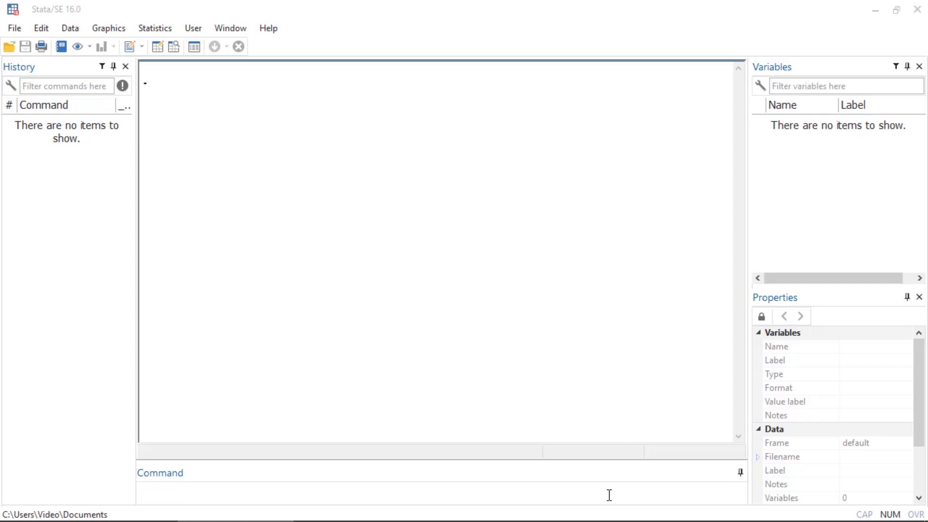
# - Start an interactive Python session and print 'Hello Python!'
pyautogui.write('python')
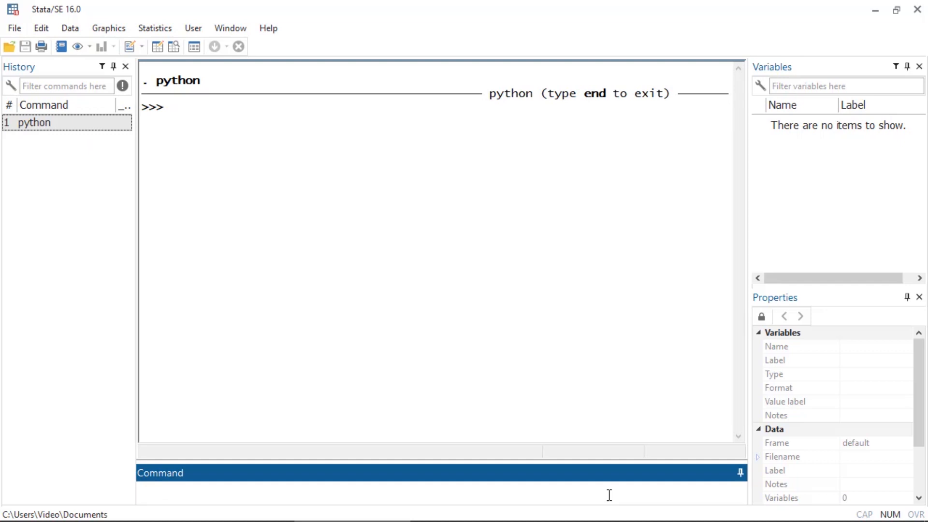
pyautogui.write('print()')
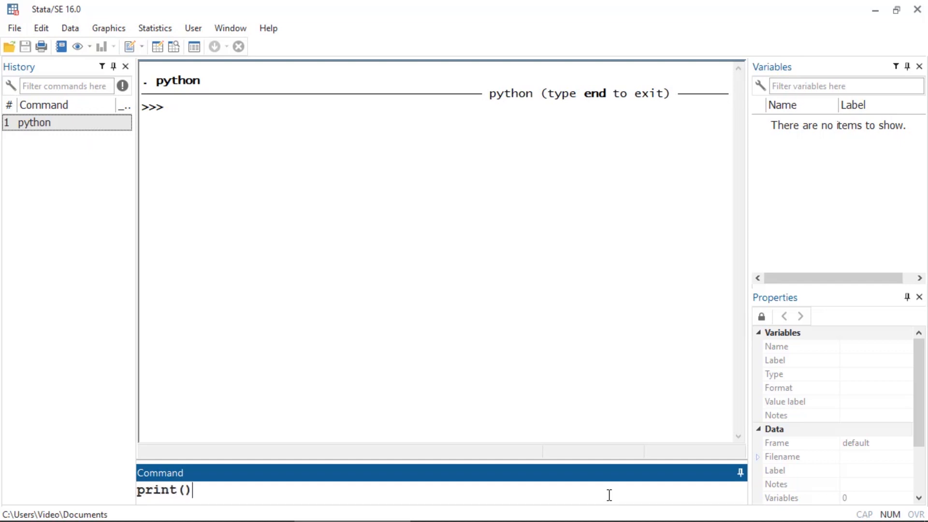
pyautogui.write("'Hellp'")
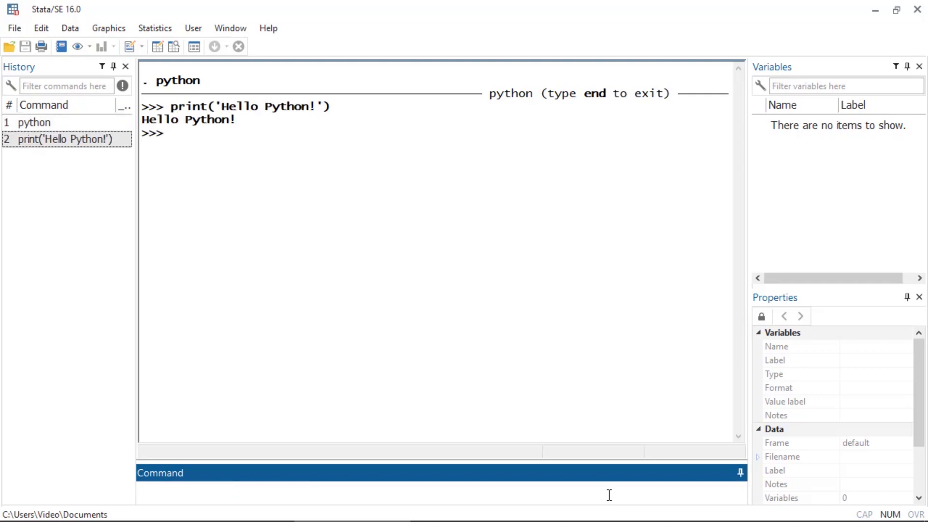
# - Define list = ['abcd', 123, 1.23], display it, then end the Python session
pyautogui.write('list')
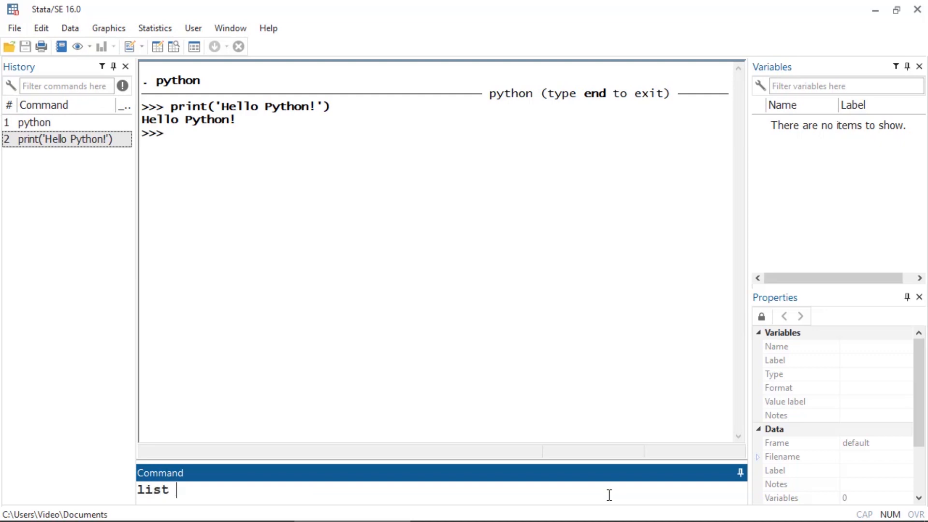
pyautogui.write('= []')
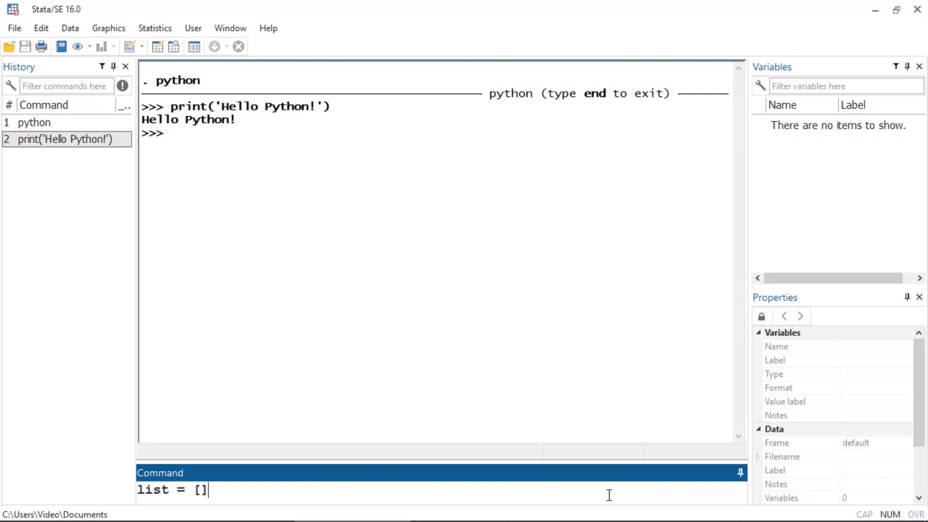
pyautogui.write("'")
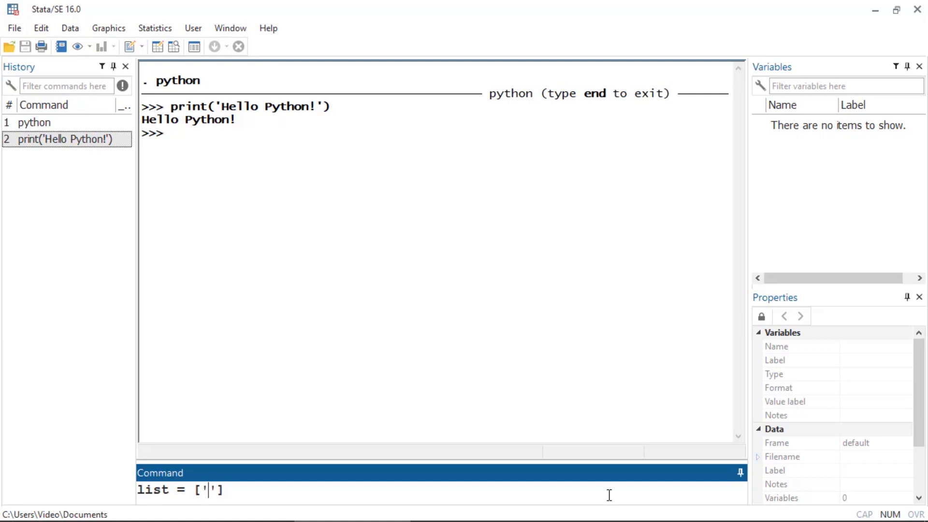
pyautogui.write('abcd')
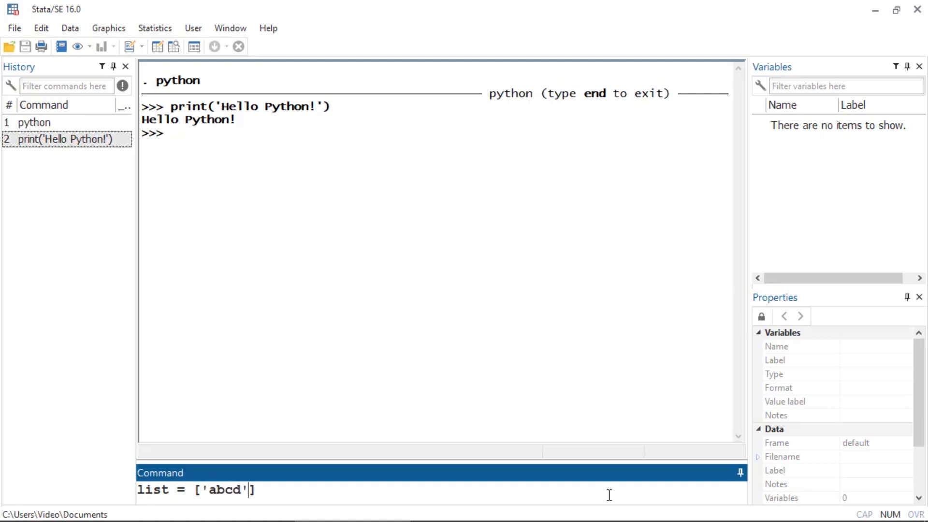
pyautogui.write(', 123')
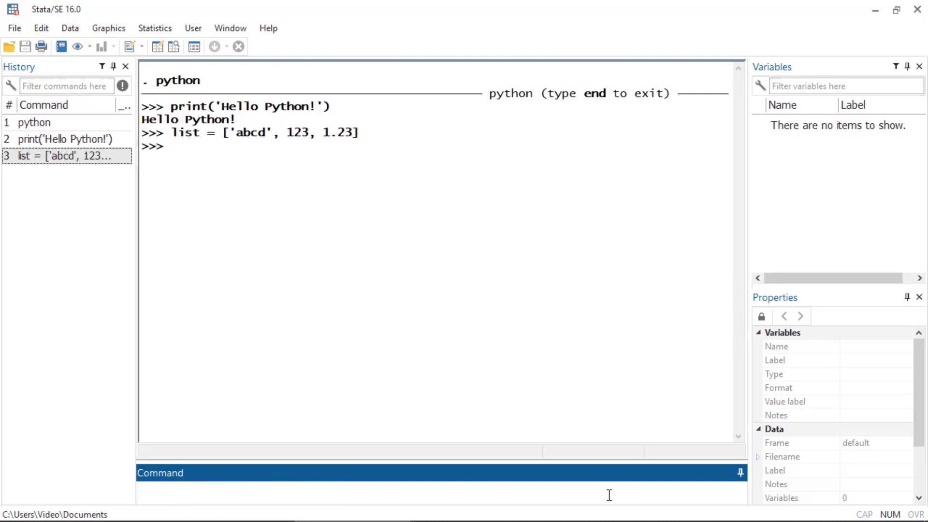
pyautogui.write('list')
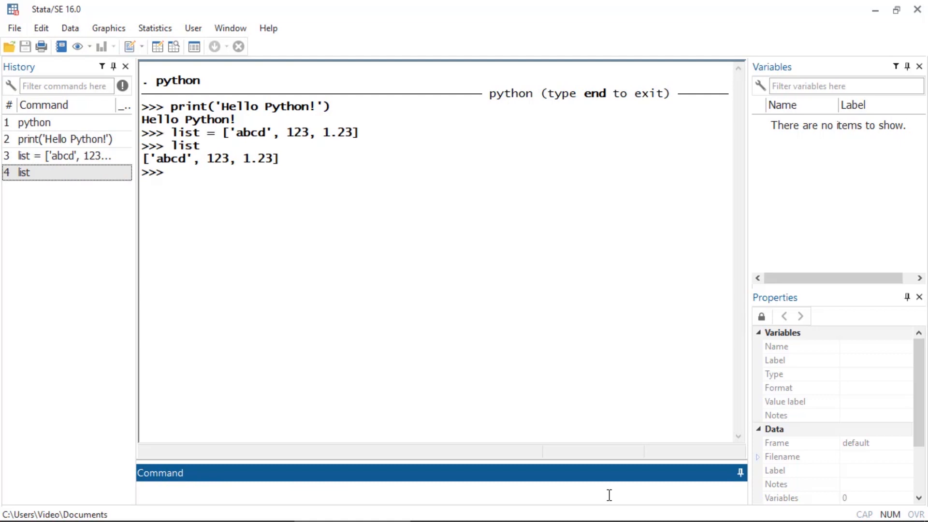
pyautogui.write('end')
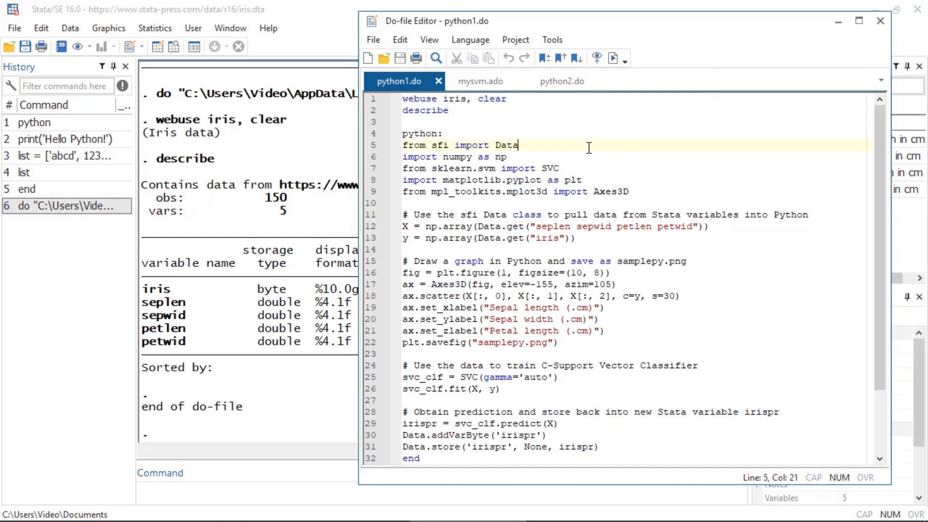
pyautogui.moveTo(594, 208)
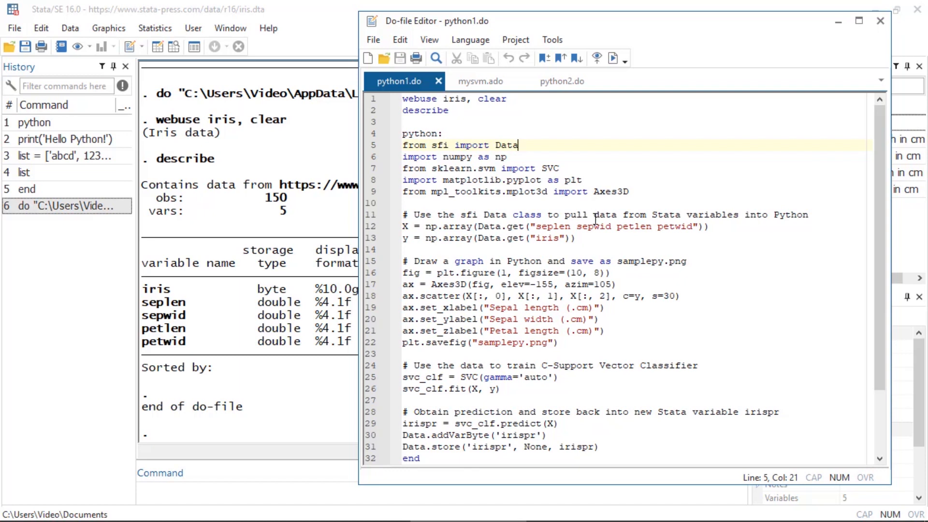
# - Review python1.do and execute it so the SVM trains on the iris measurements
pyautogui.click(594, 226)
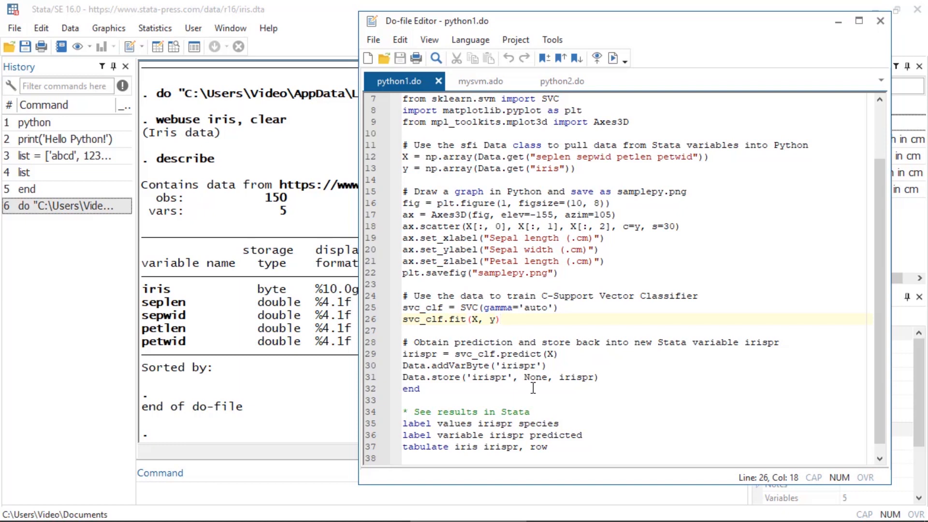
pyautogui.click(499, 319)
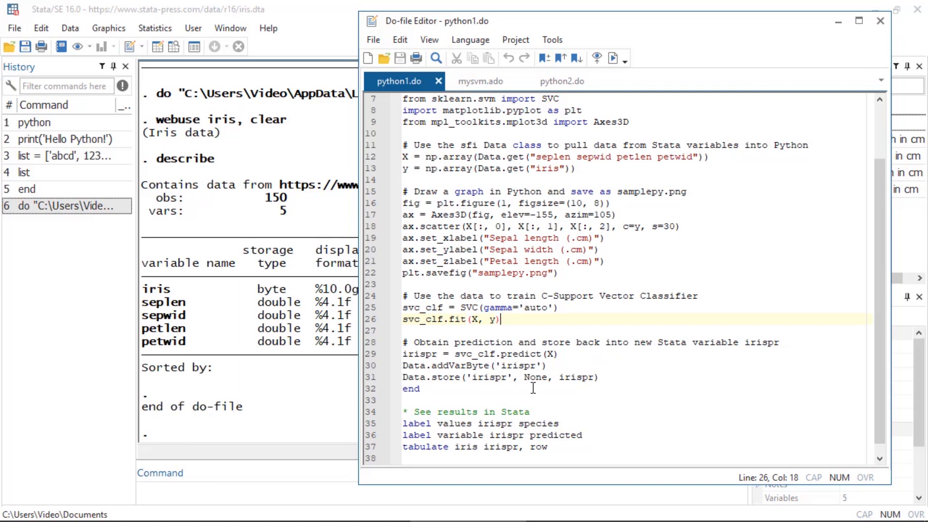
pyautogui.scroll(-3)
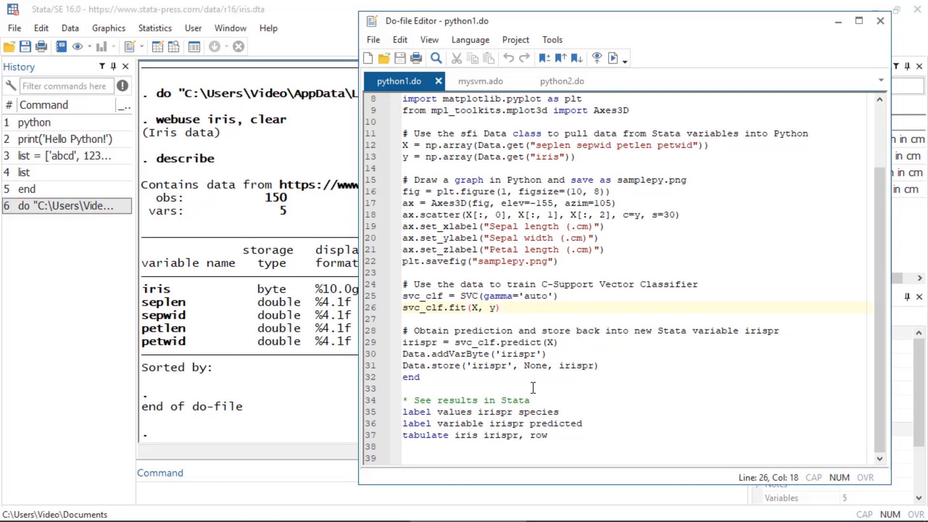
pyautogui.click(501, 308)
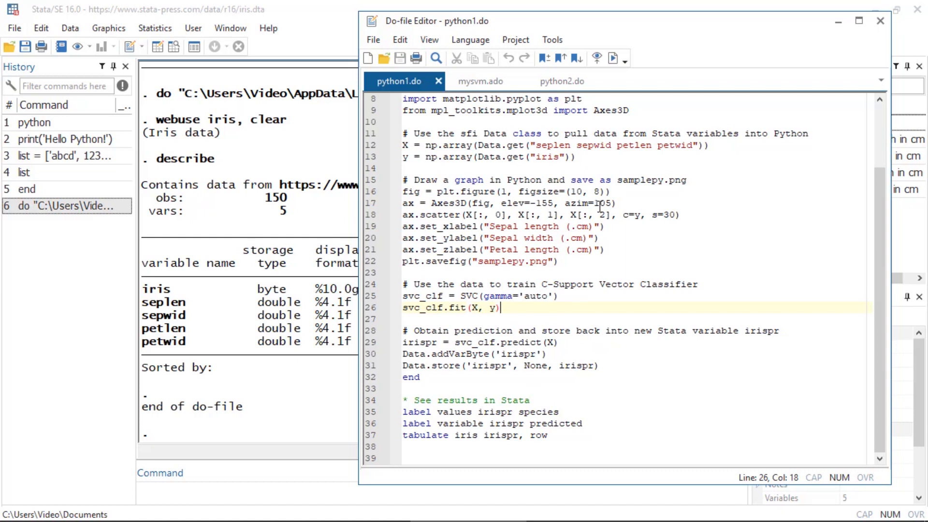
pyautogui.click(614, 58)
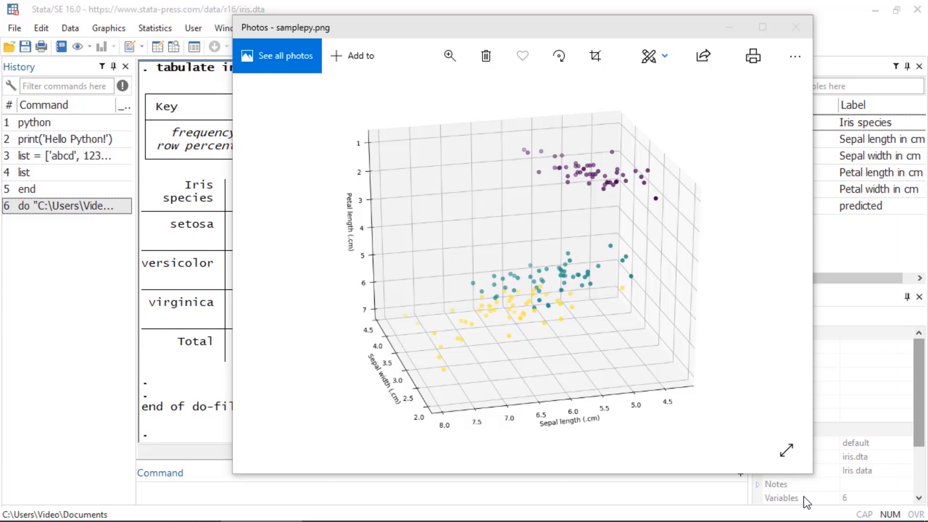
# - Close the 3D scatter plot in Photos to reveal the species classification table
pyautogui.click(795, 27)
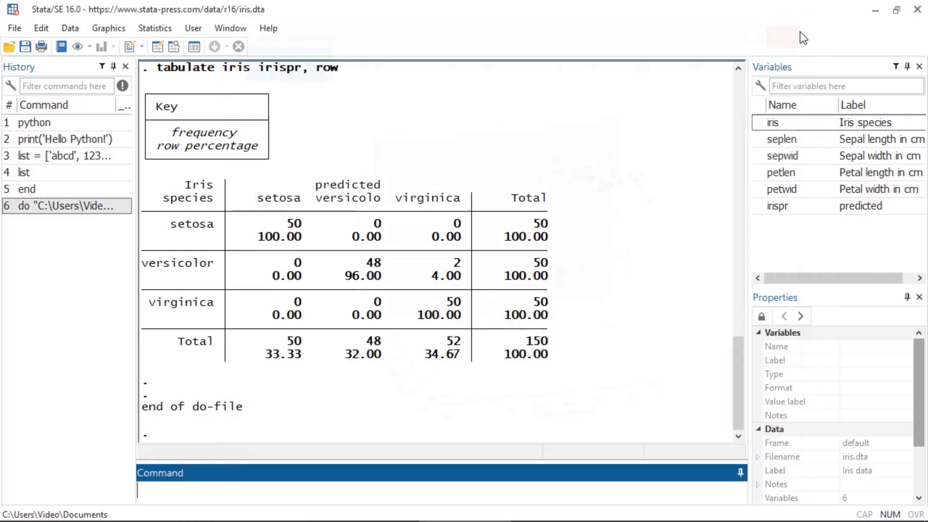
pyautogui.moveTo(634, 153)
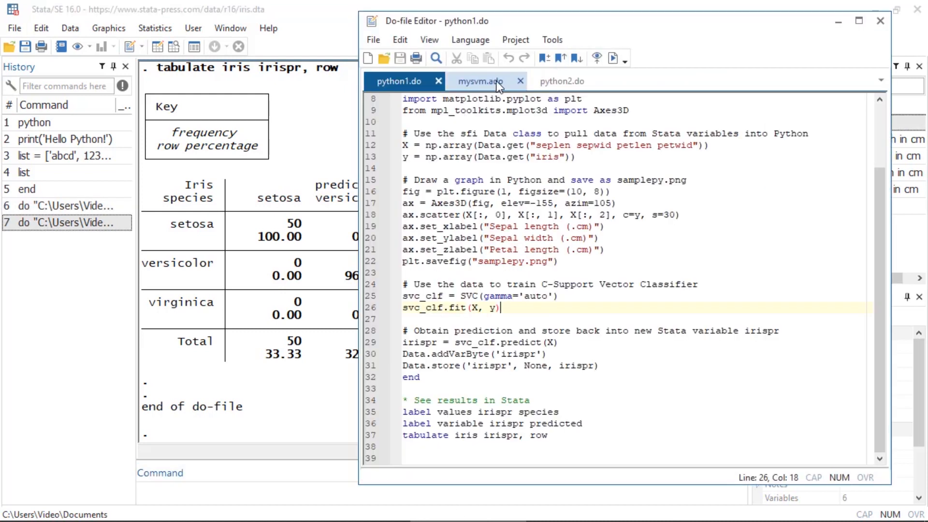
# - View the mysvm.ado program that wraps the Python SVM
pyautogui.click(479, 81)
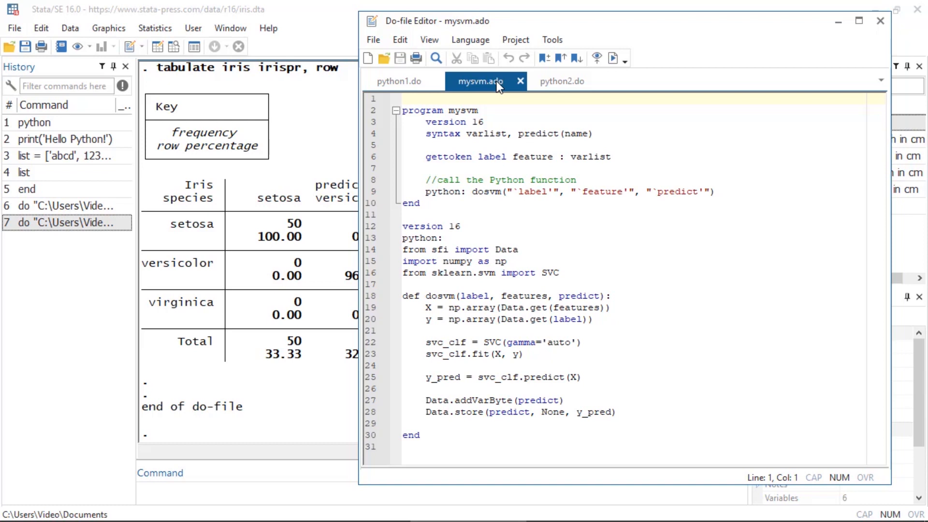
pyautogui.moveTo(467, 245)
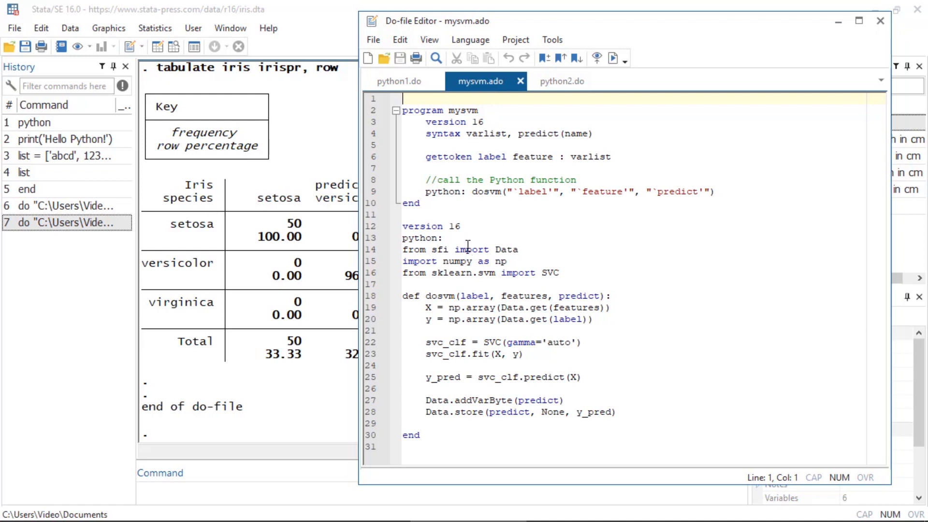
pyautogui.click(443, 238)
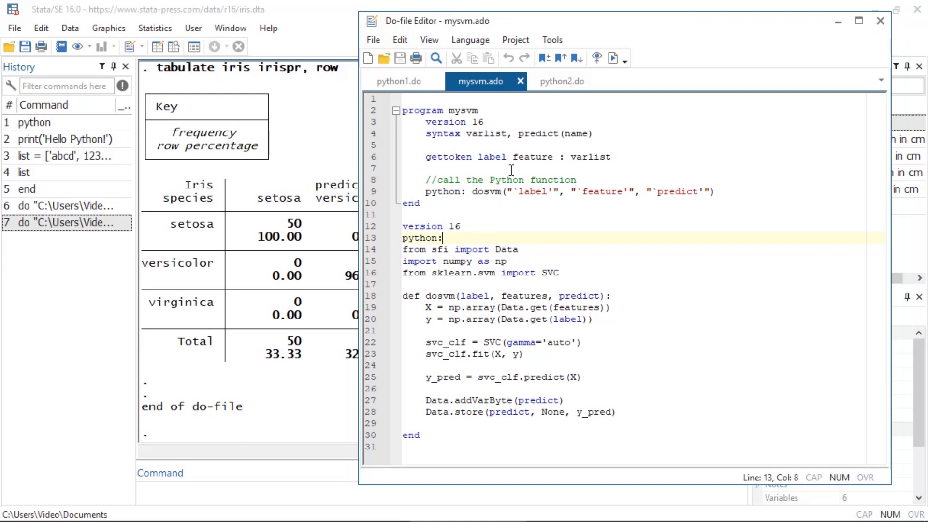
# - Switch to python2.do, which calls mysvm on the iris measurements
pyautogui.click(560, 81)
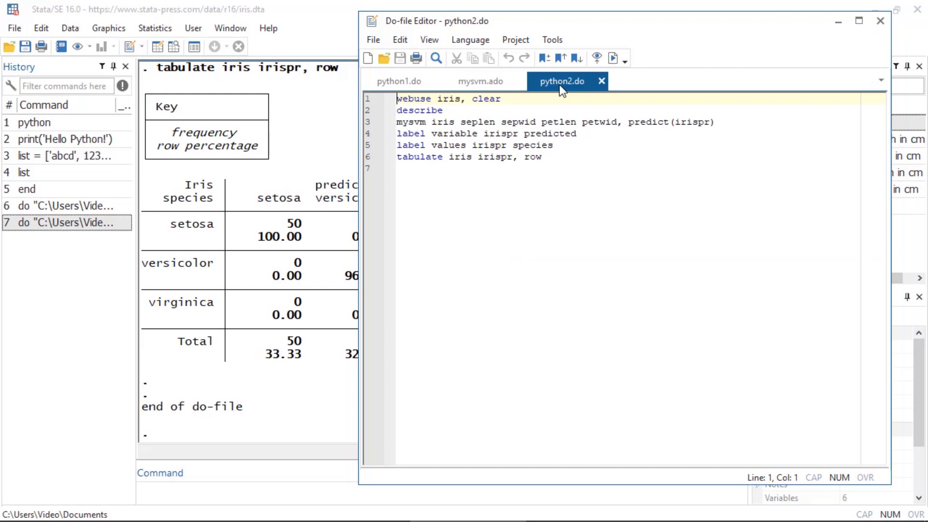
pyautogui.click(532, 121)
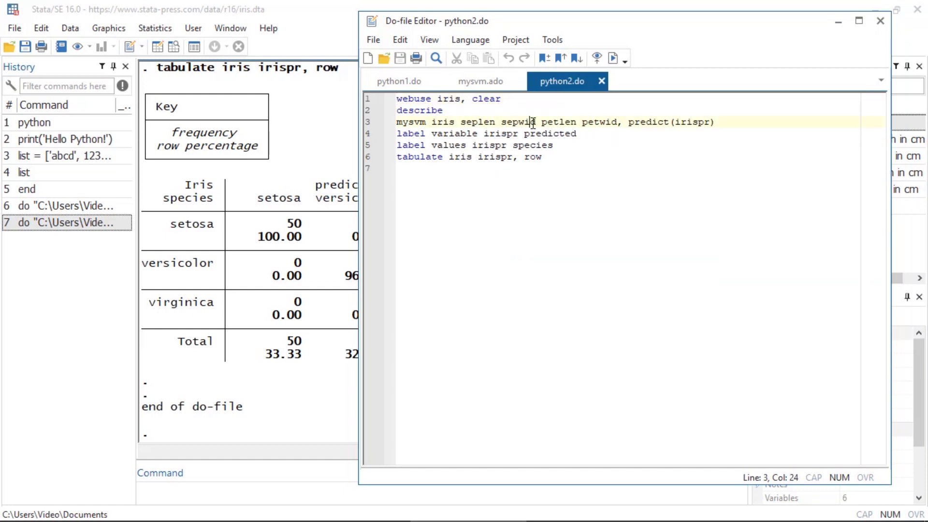